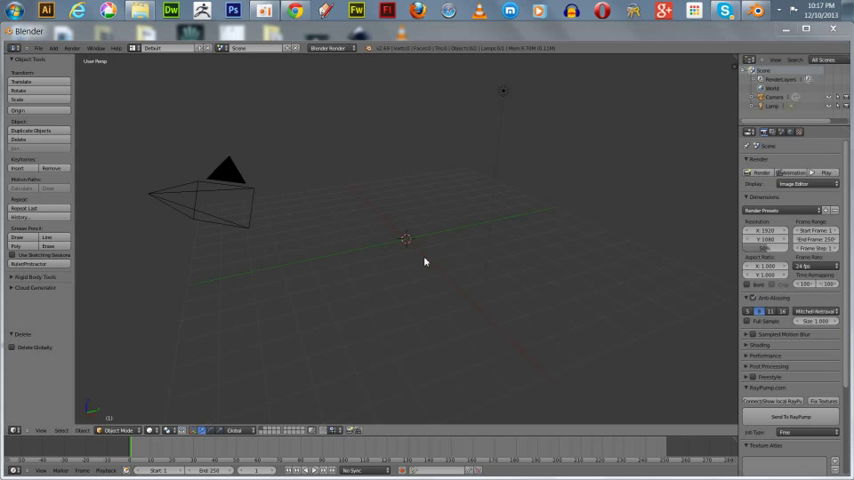
mouse_move(452, 226)
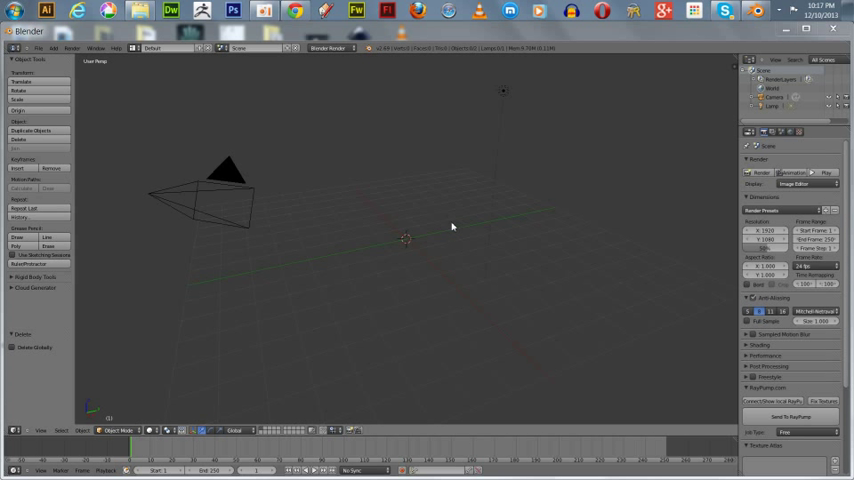
mouse_move(377, 190)
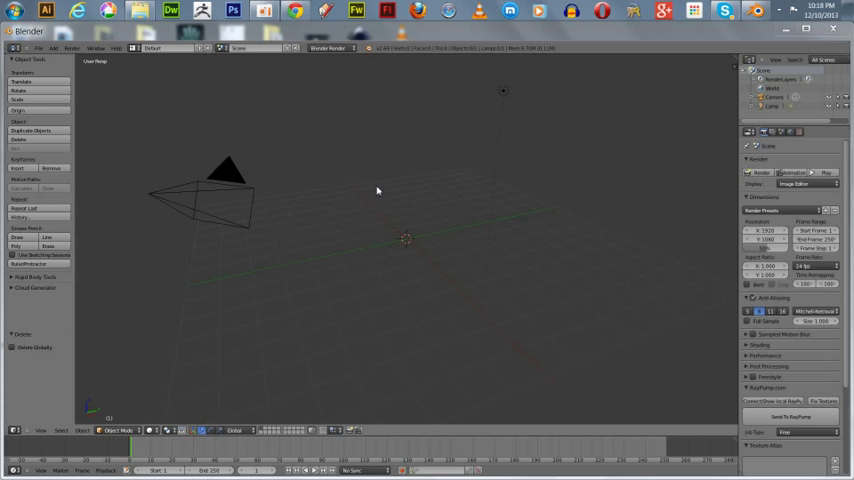
mouse_move(373, 191)
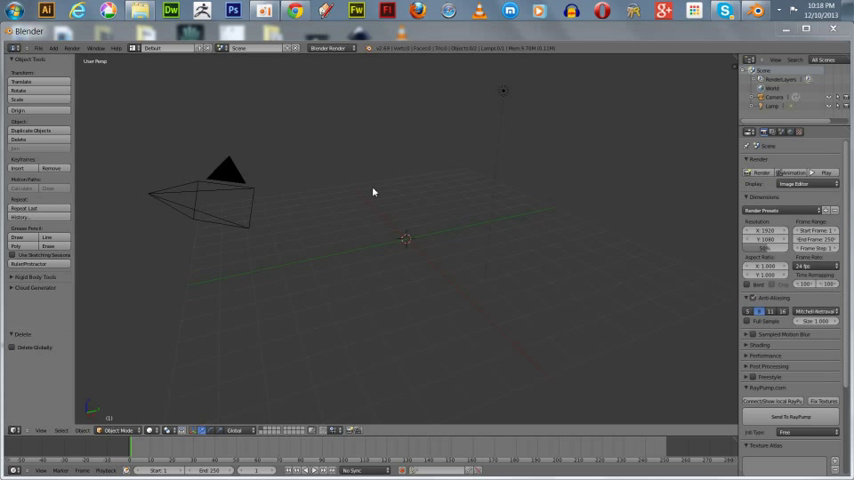
mouse_move(312, 155)
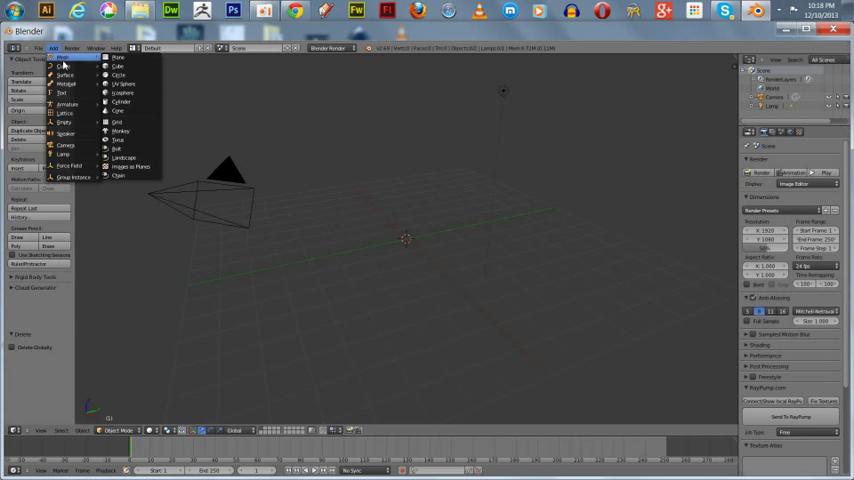
Step: Add a plane, enlarge it, and stand it upright, raised above the grid
click(118, 57)
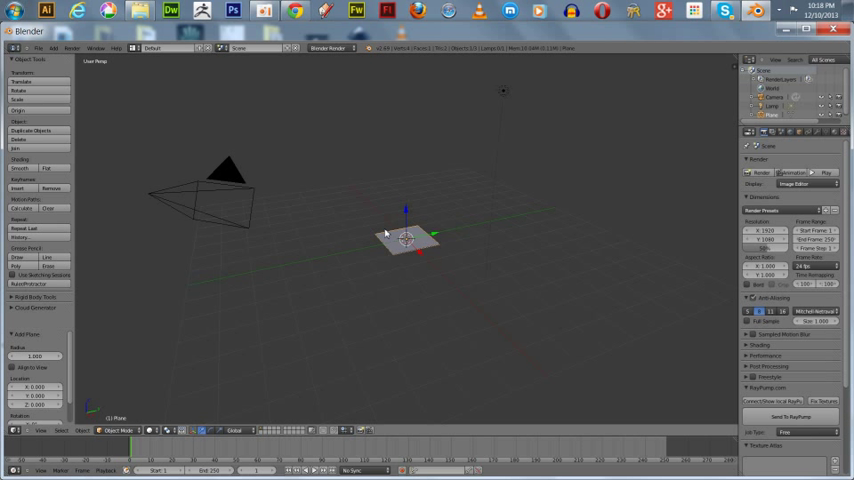
drag(407, 237, 295, 205)
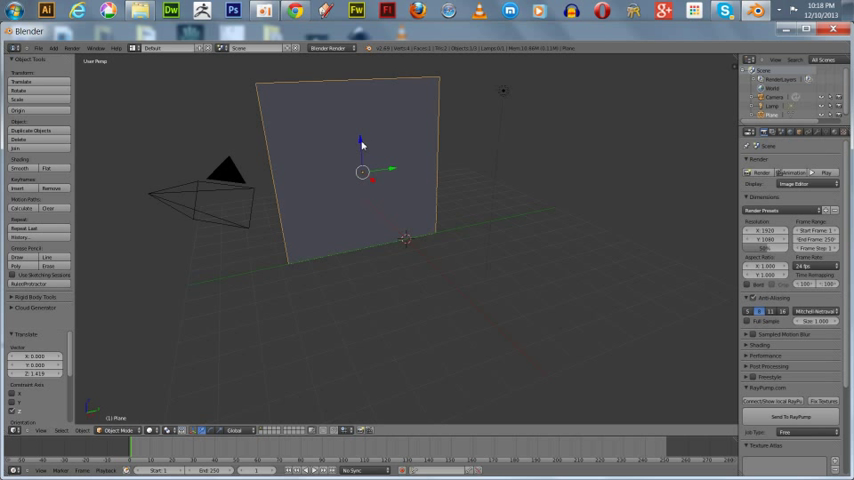
click(200, 195)
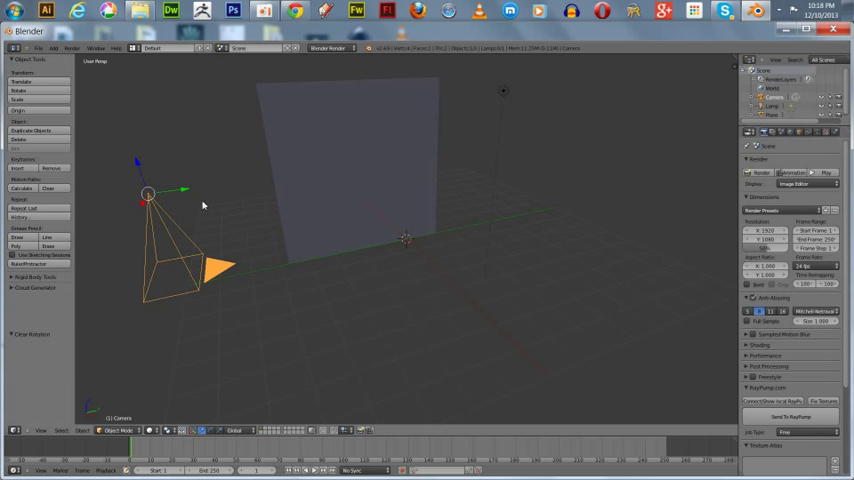
mouse_move(172, 196)
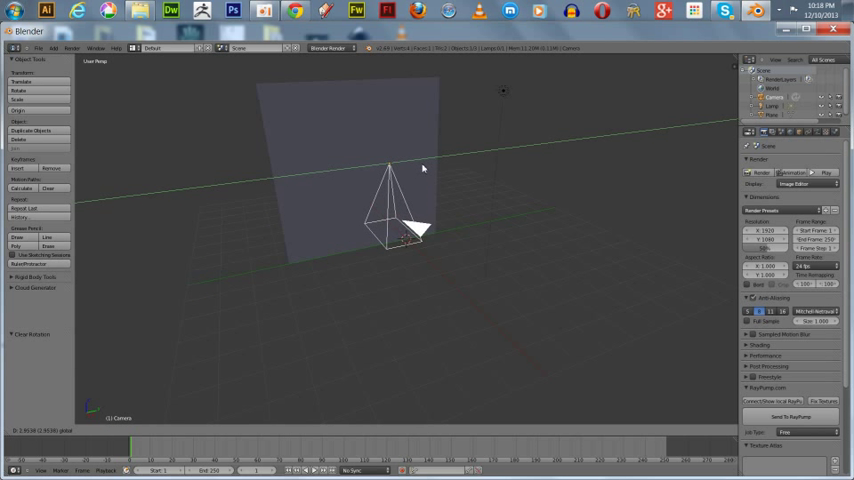
Step: Move the camera near the scene centre and rotate it 90° on two axes toward the plane
click(400, 210)
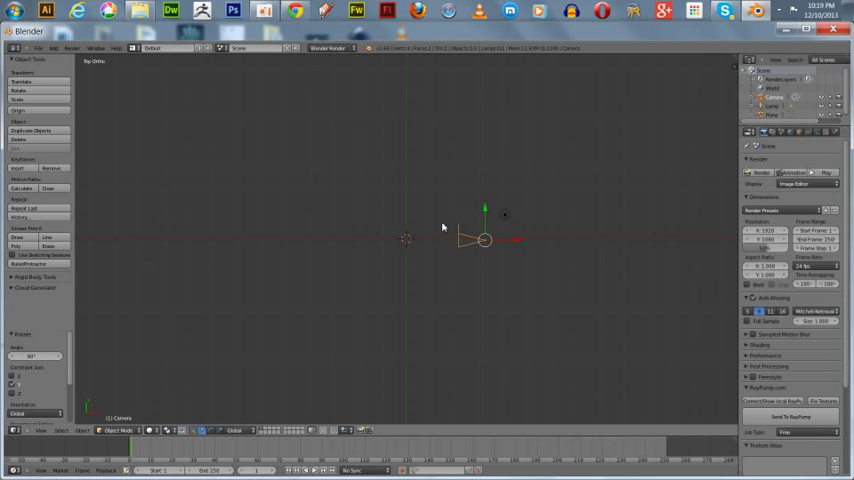
mouse_move(439, 210)
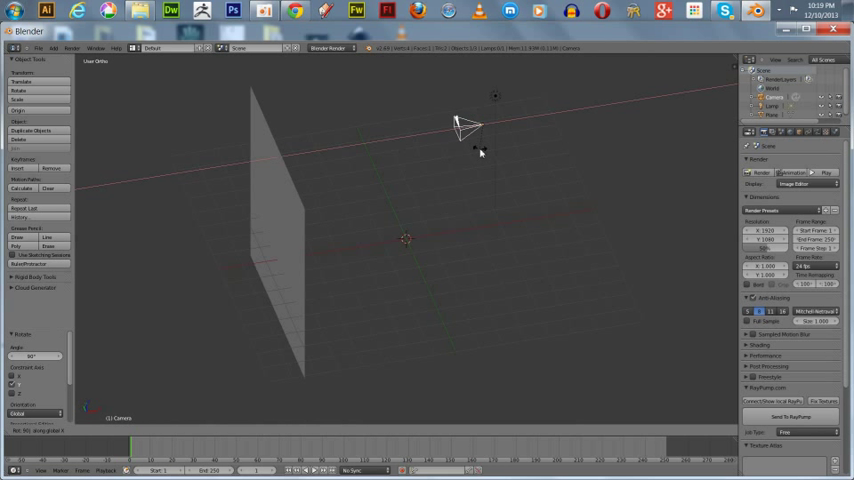
click(470, 127)
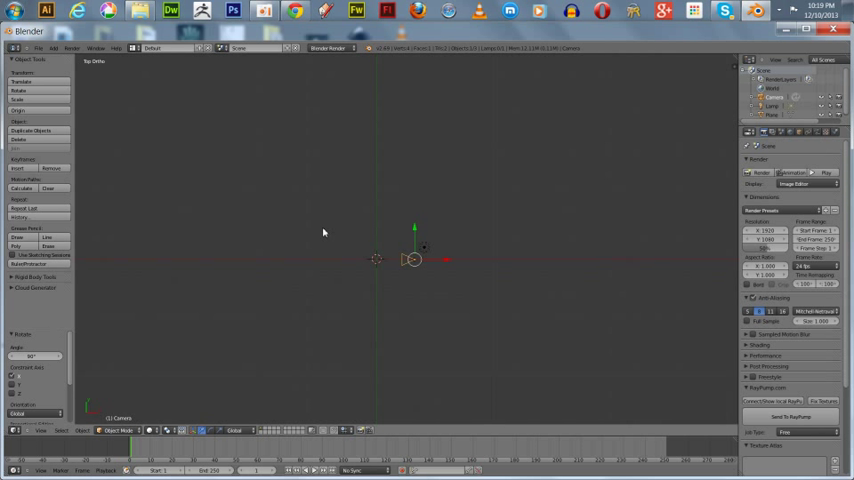
mouse_move(382, 244)
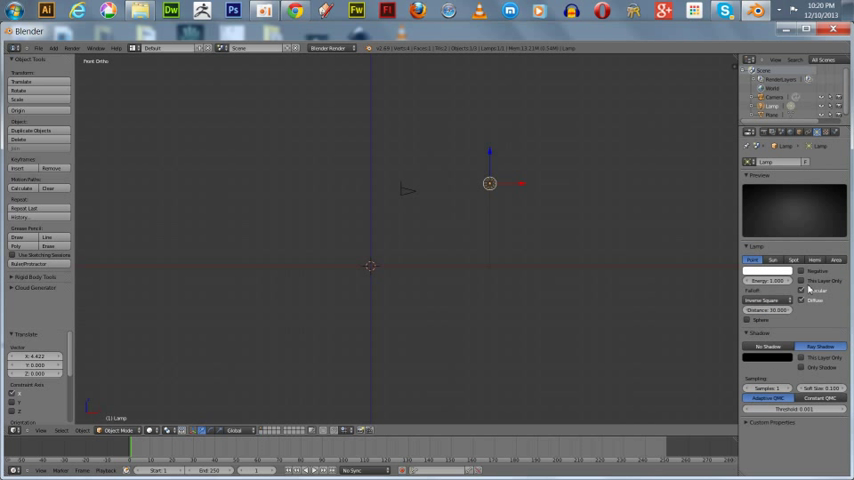
Step: Set the lamp type to Area and move it in front of the backdrop at camera height
click(833, 260)
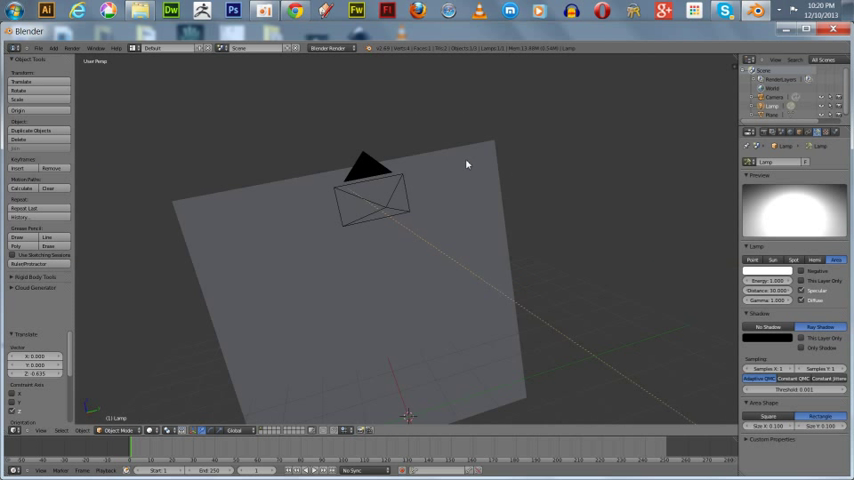
key(KP_7)
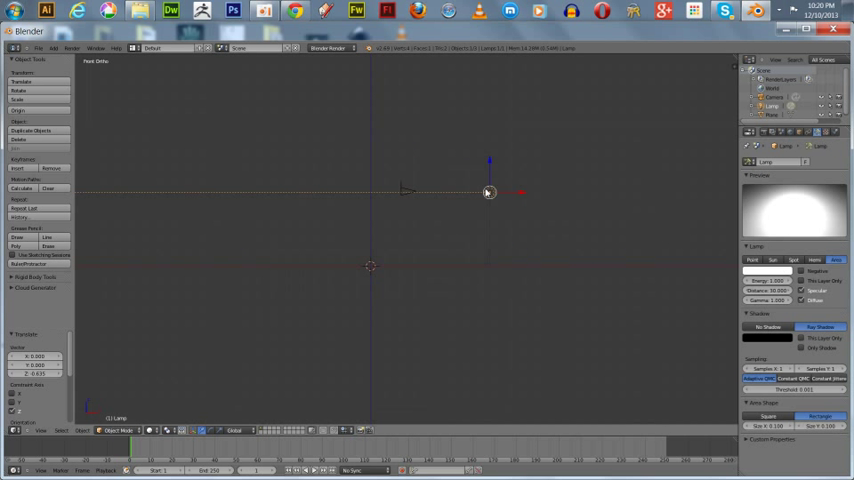
drag(488, 192, 550, 158)
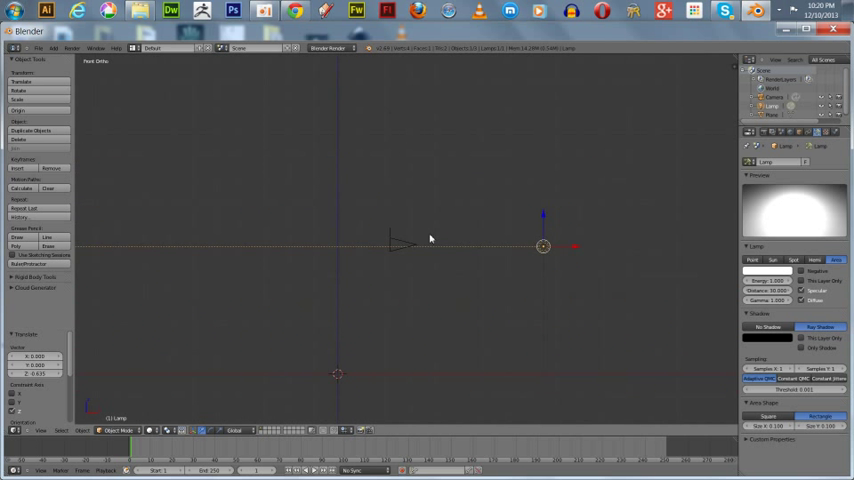
drag(543, 246, 596, 278)
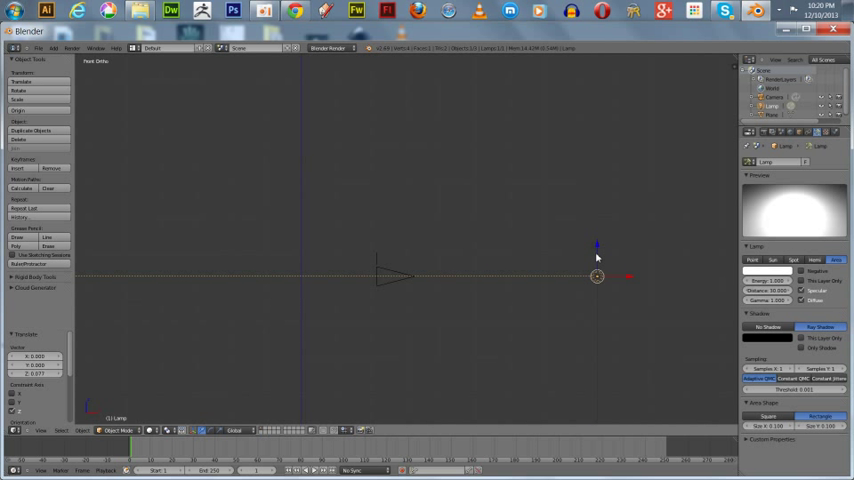
mouse_move(632, 280)
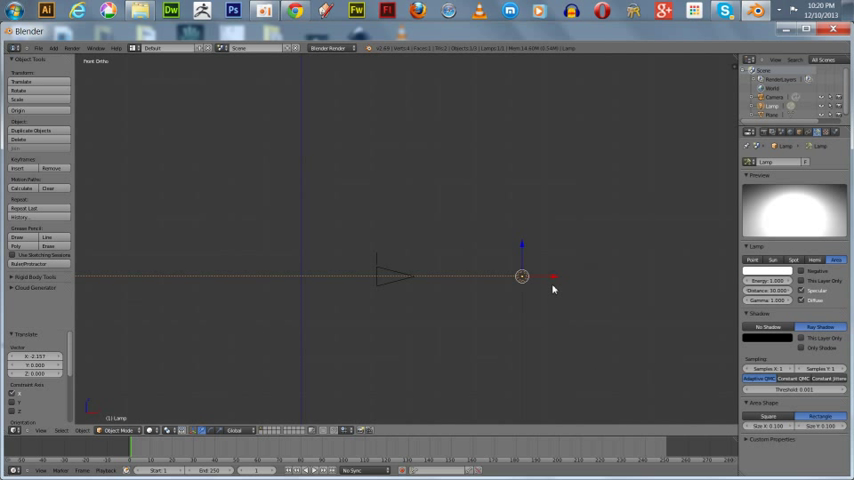
mouse_move(447, 220)
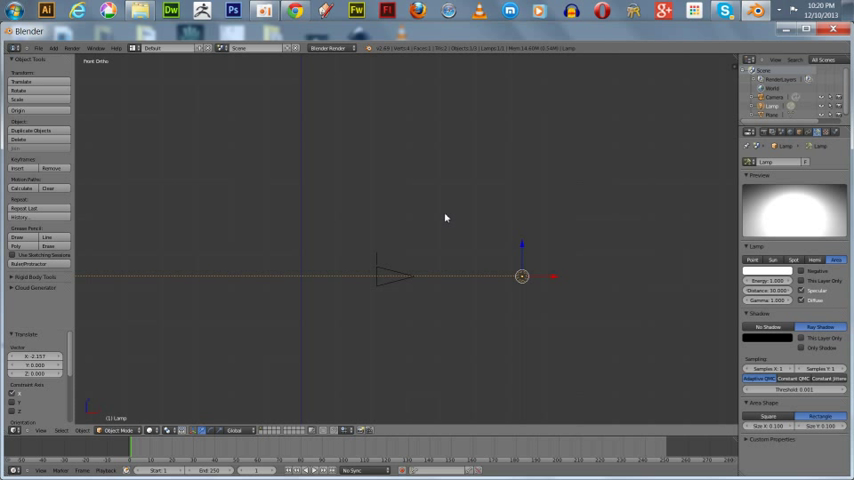
mouse_move(491, 260)
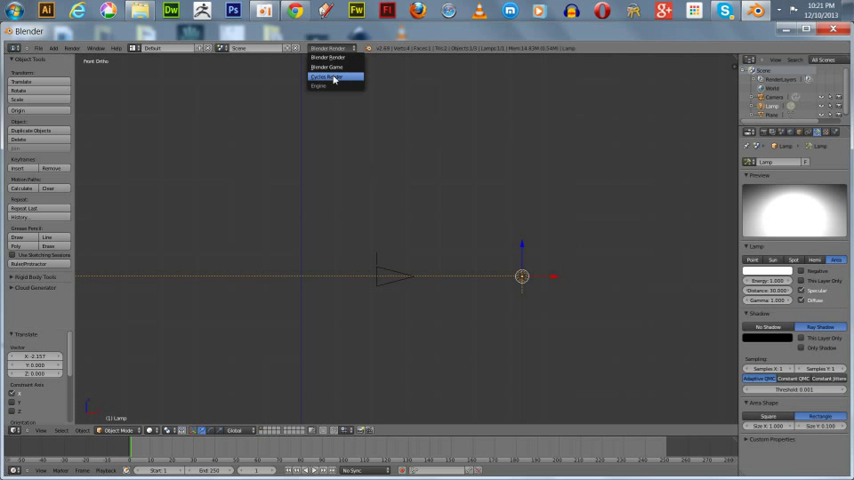
Step: Choose Cycles Render from the Info header's render engine dropdown
click(327, 76)
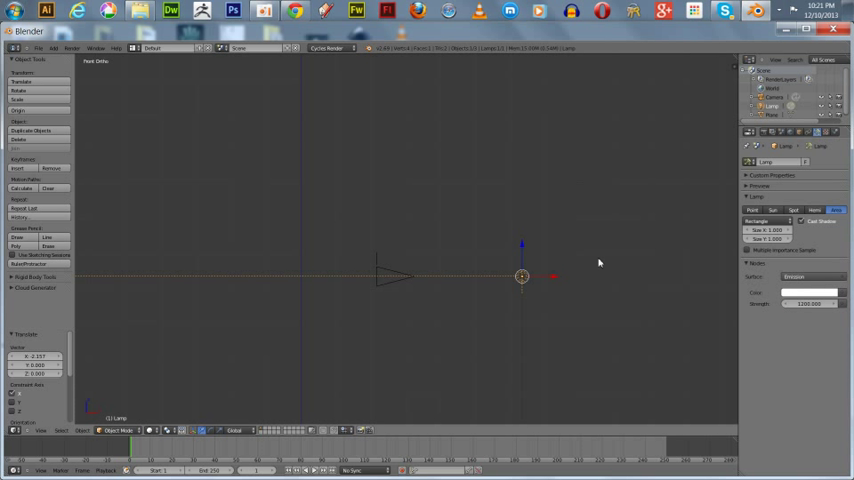
mouse_move(522, 283)
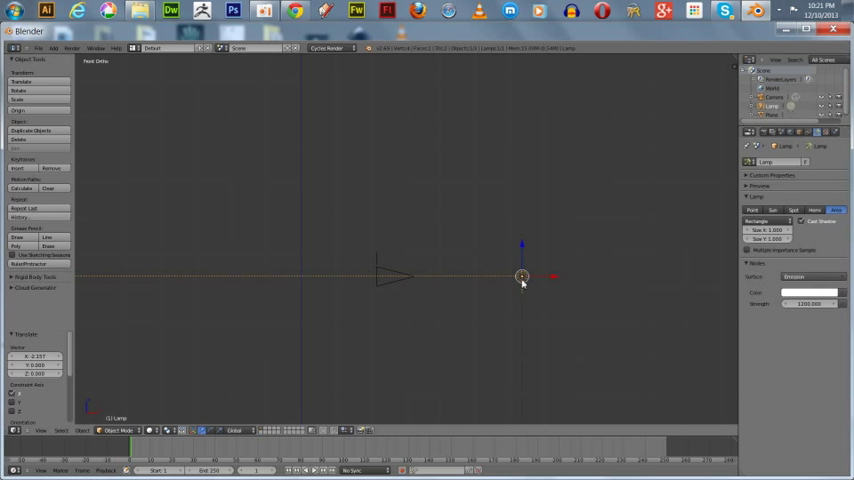
mouse_move(533, 279)
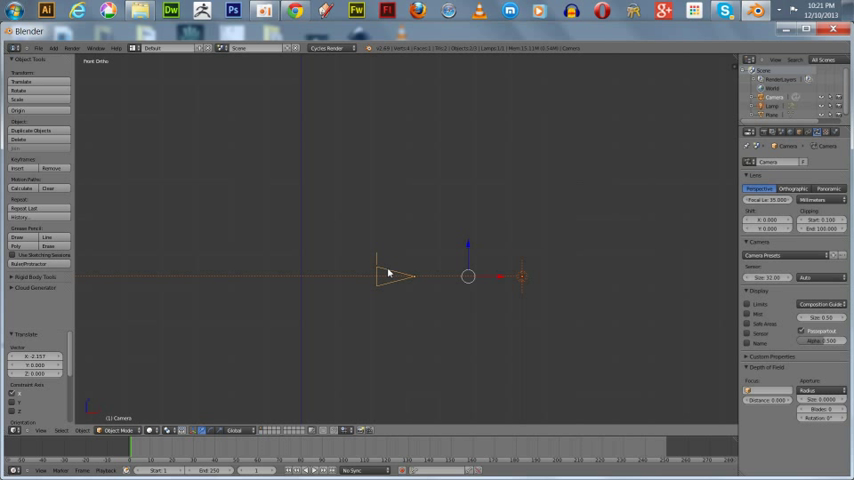
mouse_move(430, 260)
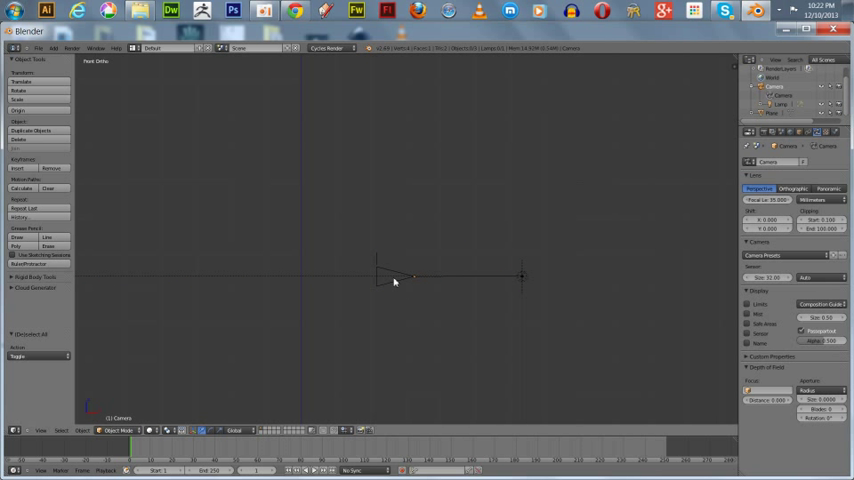
Step: Select the camera in front view and move it along Z to frame the backdrop
click(390, 278)
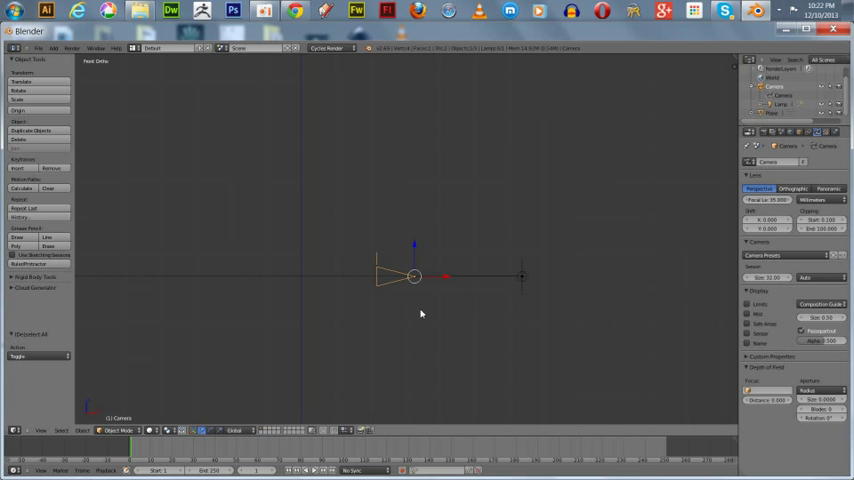
mouse_move(442, 253)
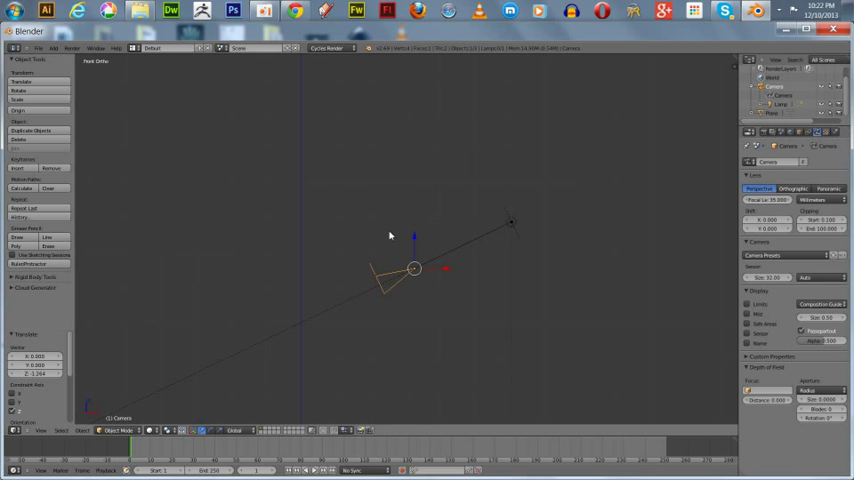
mouse_move(384, 234)
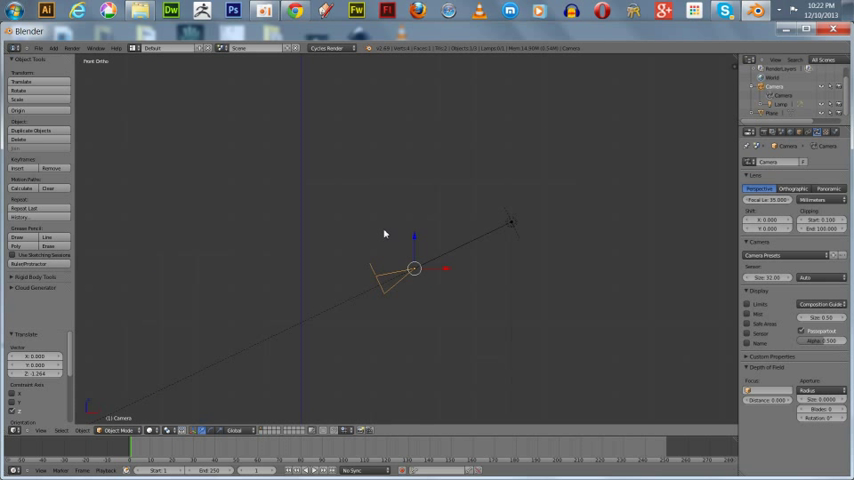
click(385, 230)
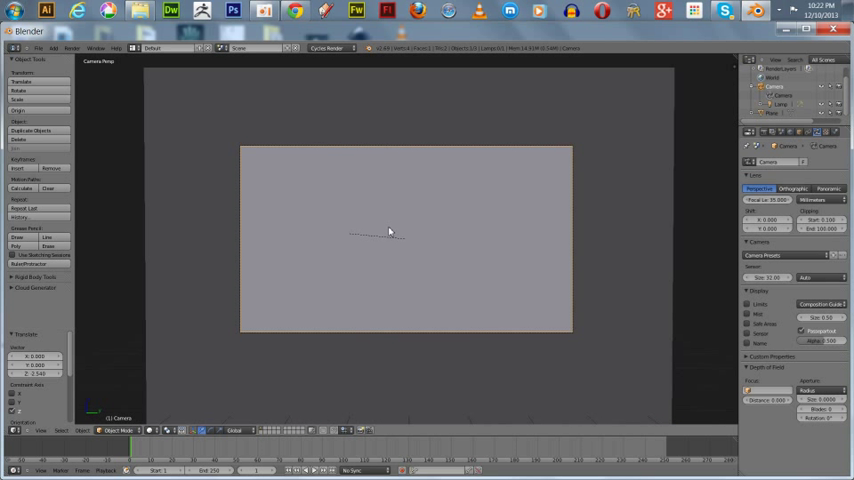
mouse_move(694, 224)
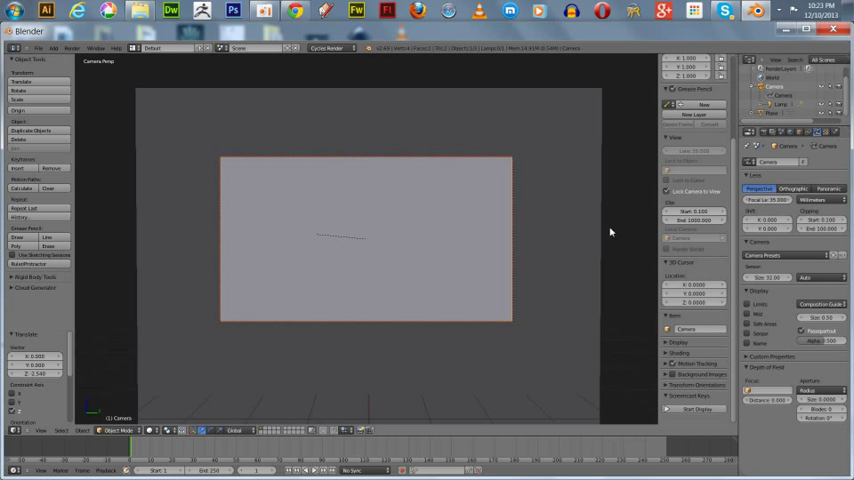
mouse_move(610, 231)
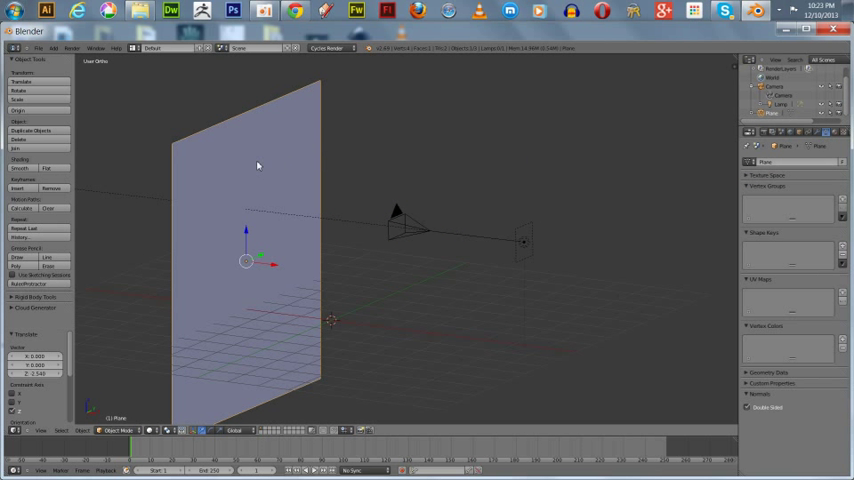
mouse_move(779, 117)
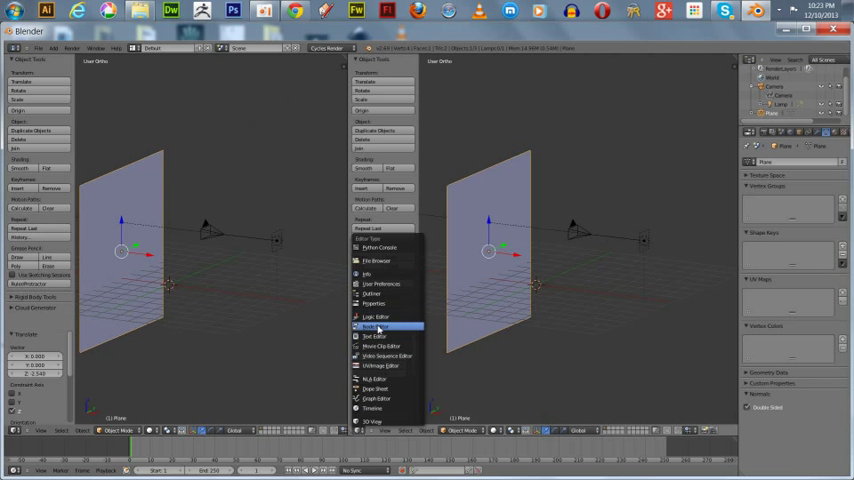
Step: Show the plane's material in a Node Editor and add ColorRamp, Wave Texture and Texture Coordinate nodes
click(375, 325)
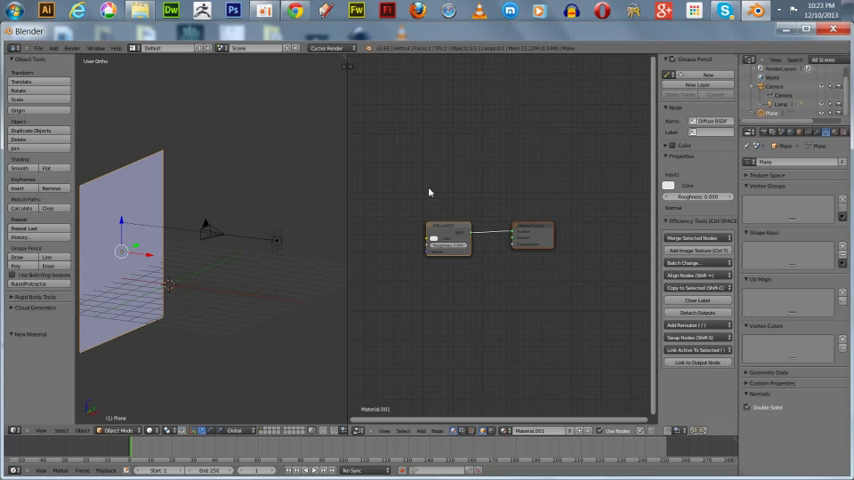
mouse_move(450, 174)
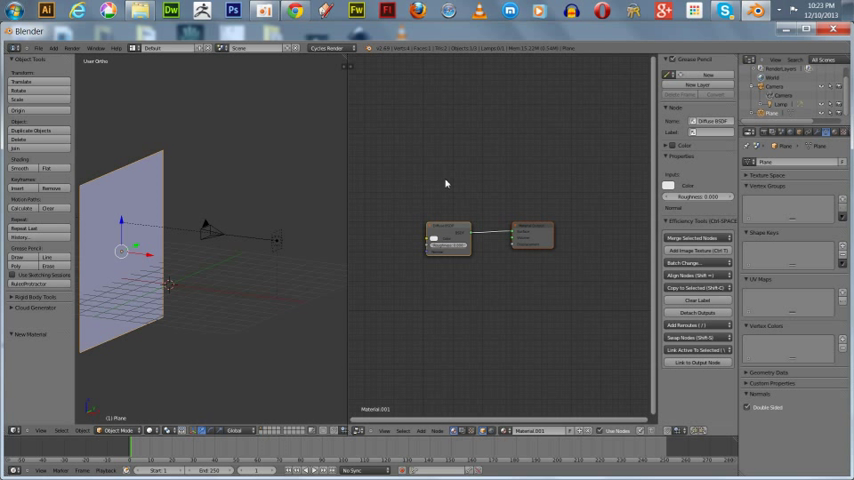
mouse_move(438, 244)
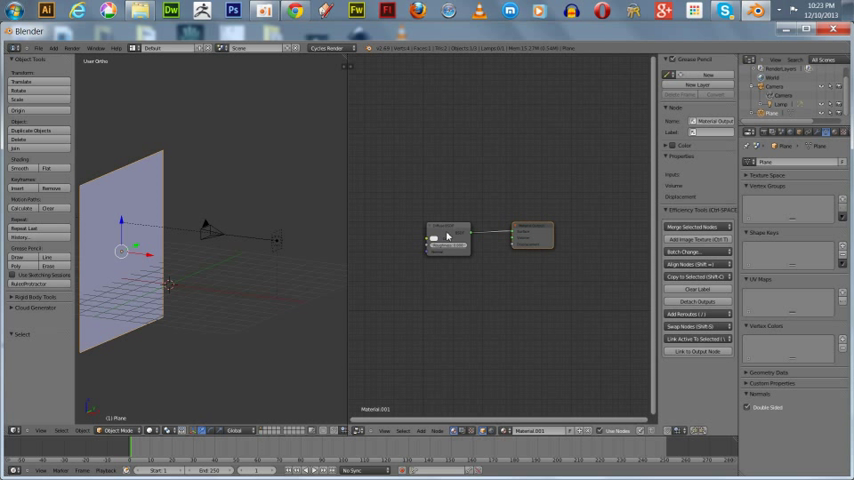
mouse_move(537, 243)
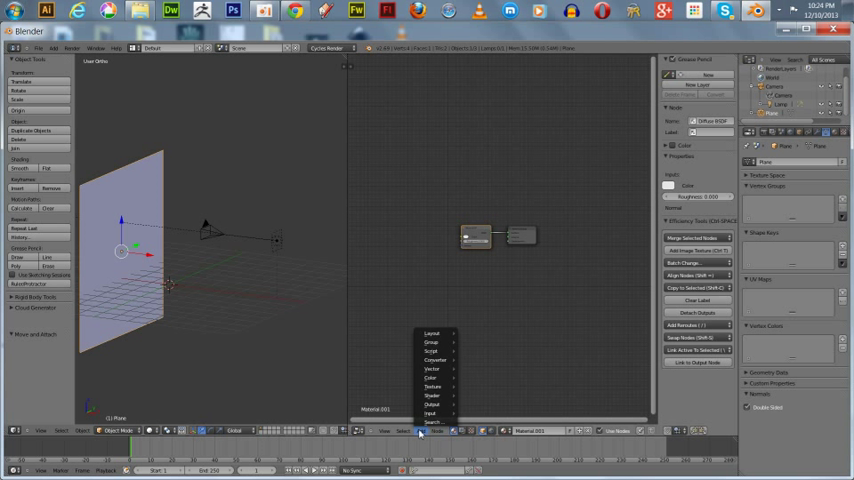
mouse_move(432, 368)
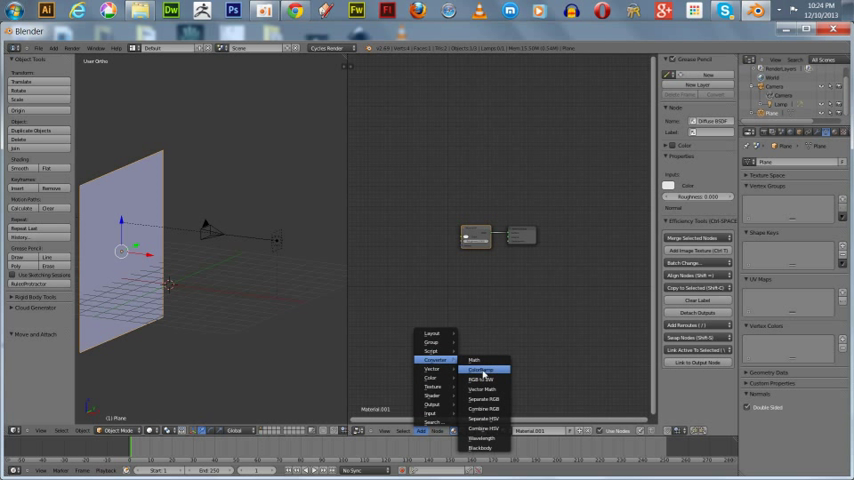
click(480, 369)
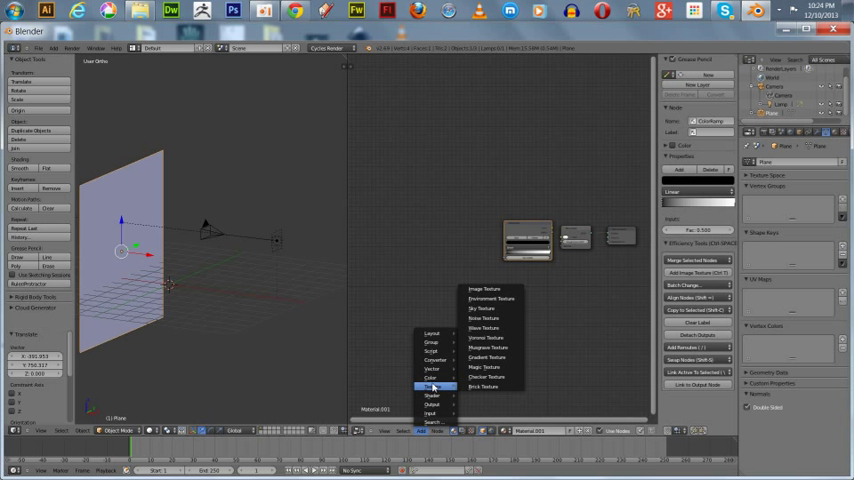
click(484, 328)
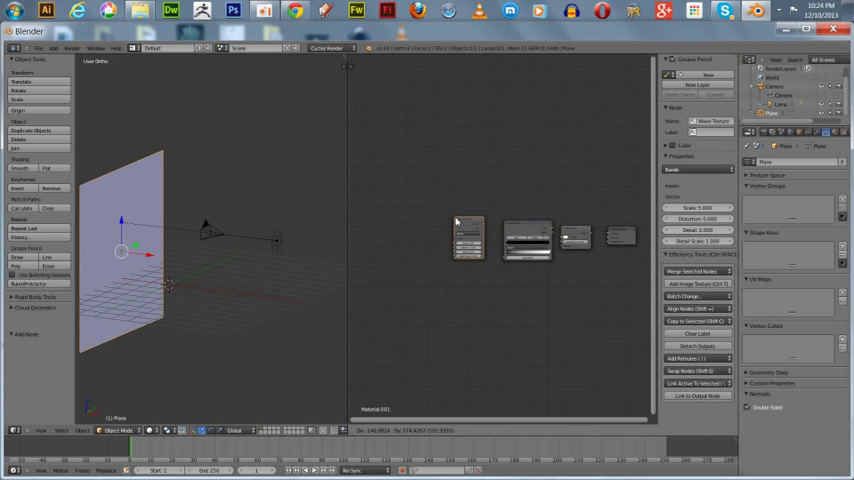
click(420, 431)
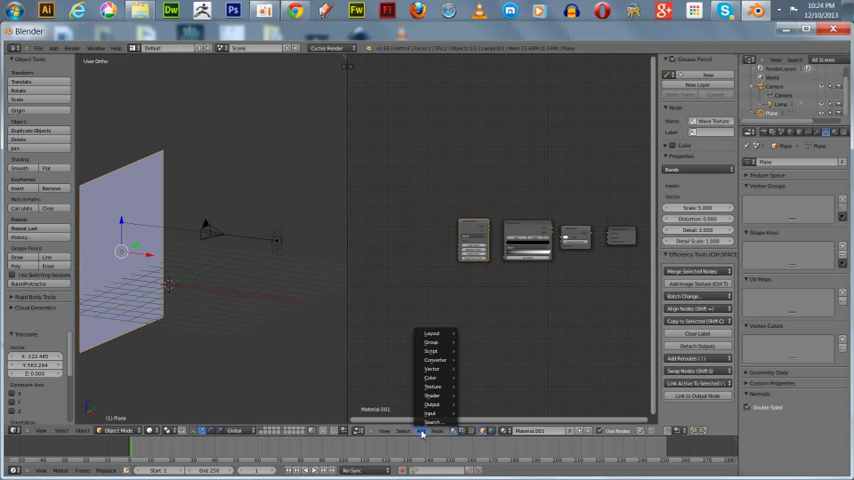
click(431, 413)
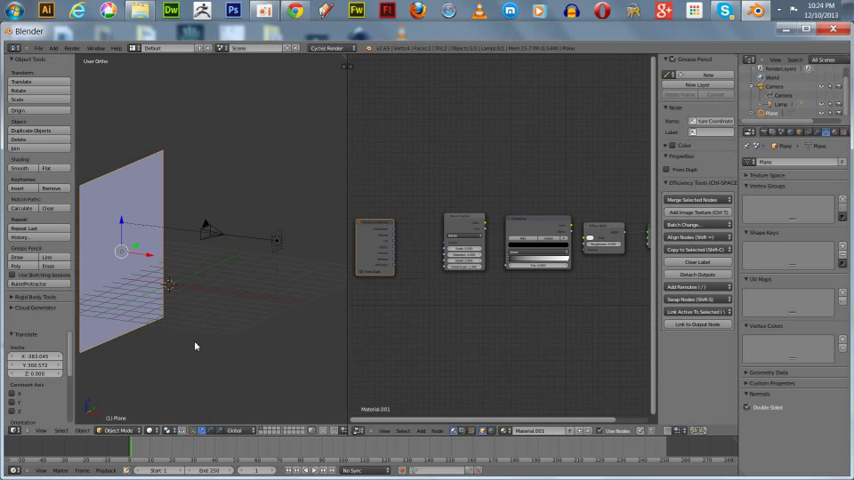
mouse_move(124, 378)
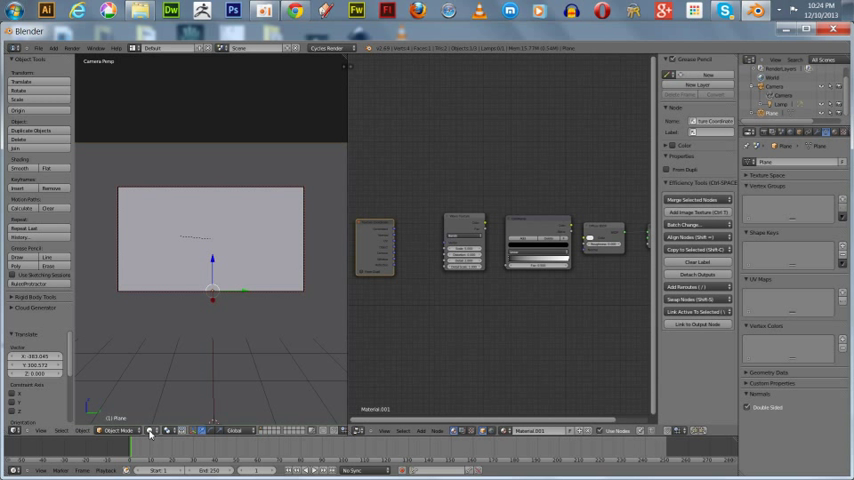
Step: Preview the camera view in Rendered shading and chain Texture Coordinate, Wave Texture, ColorRamp and Diffuse
click(148, 431)
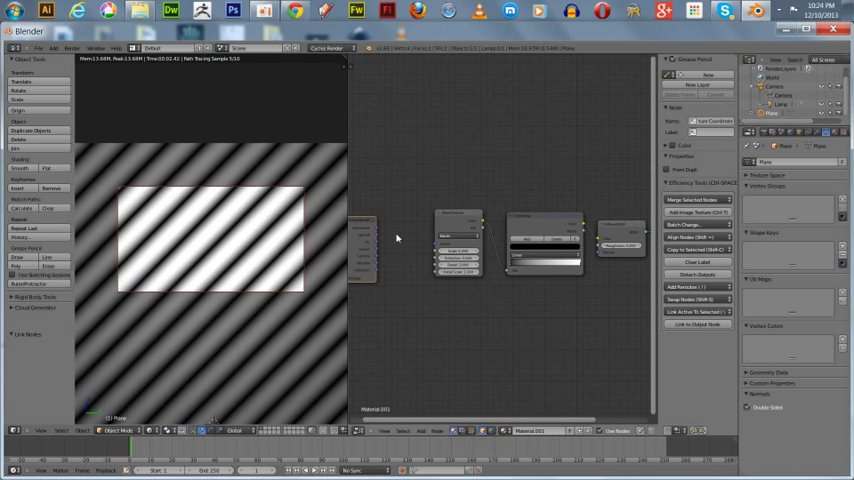
drag(385, 228, 458, 253)
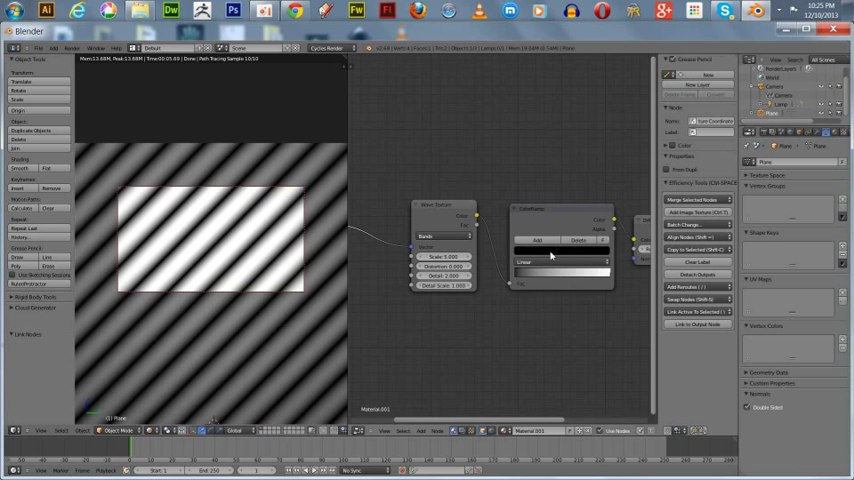
mouse_move(590, 280)
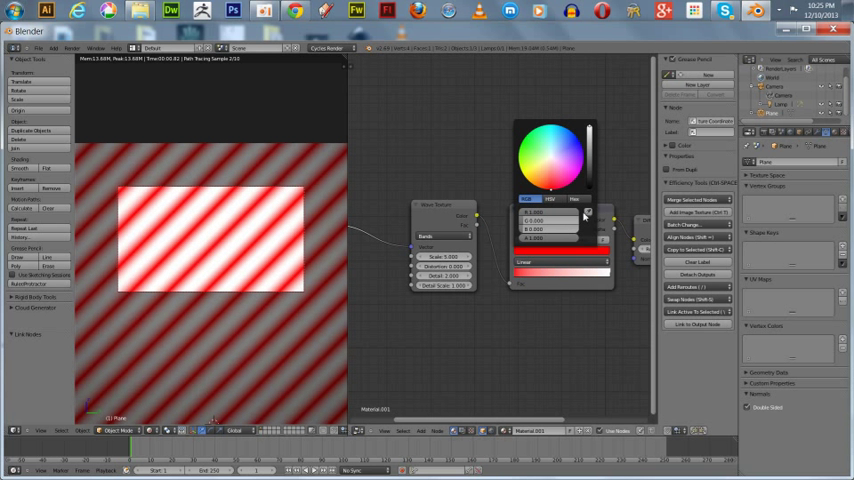
Step: Color the ColorRamp stops red and yellow to blend with green
click(556, 271)
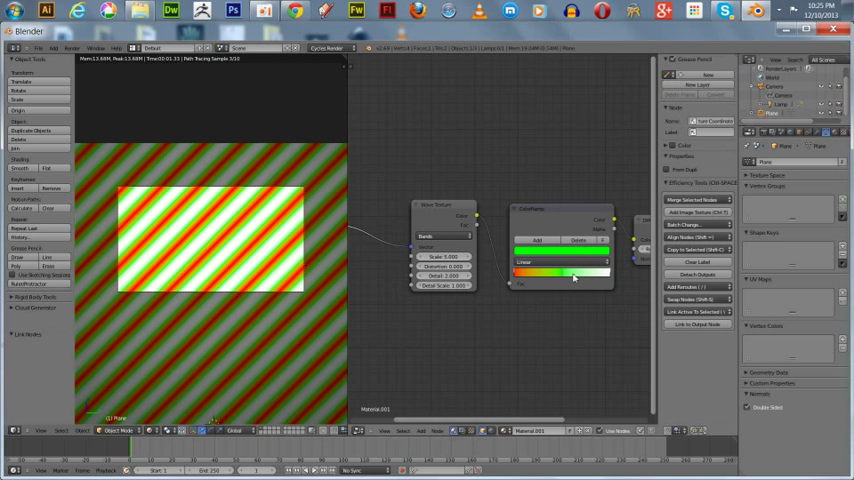
mouse_move(610, 280)
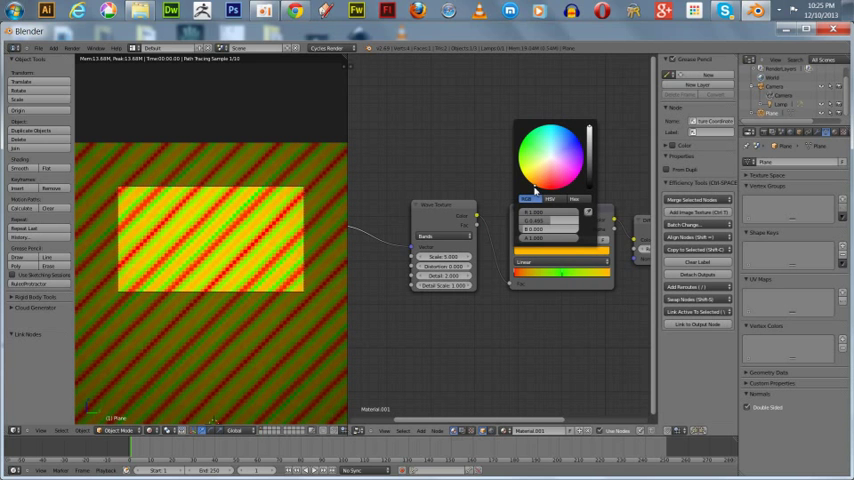
click(551, 174)
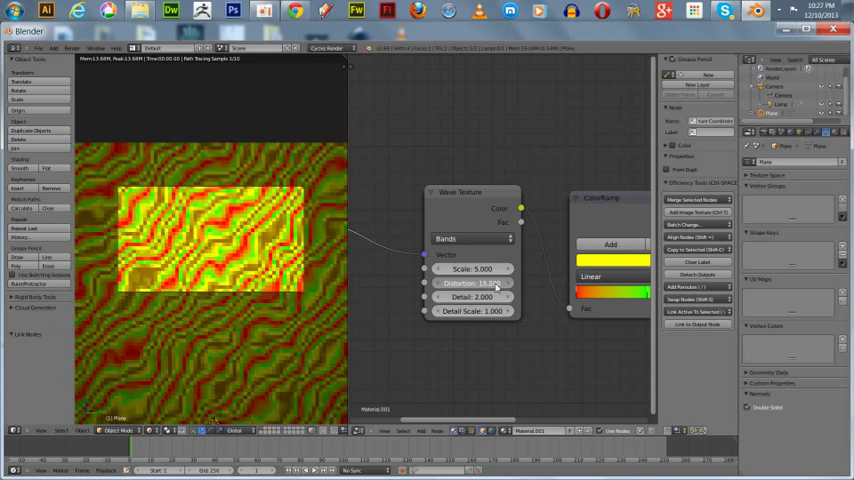
Step: At frame 30, keyframe Wave Texture distortion 28.688 and scale 1.280
drag(470, 283, 490, 283)
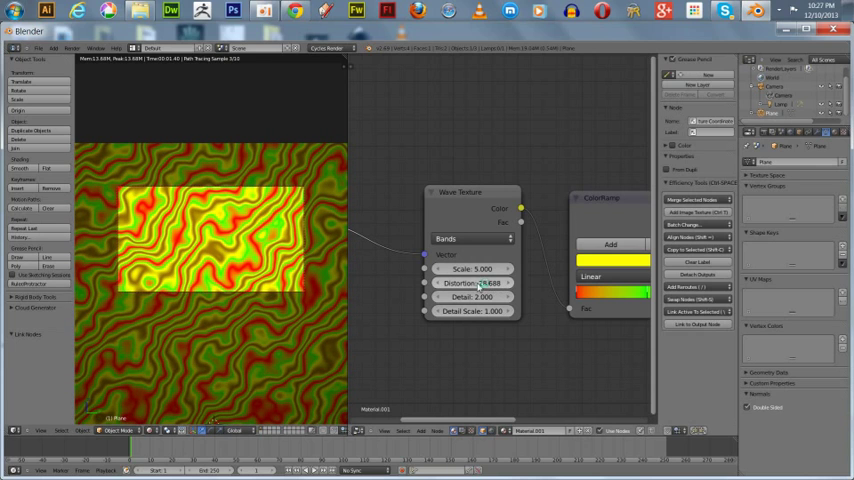
mouse_move(475, 283)
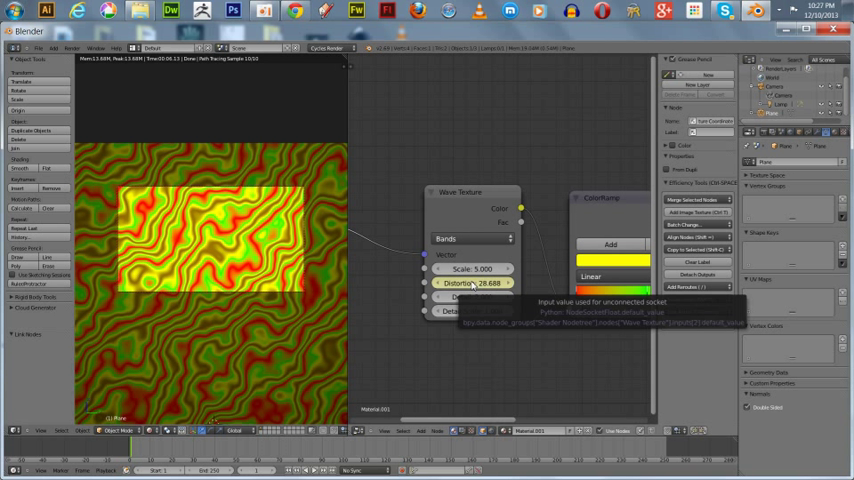
mouse_move(392, 320)
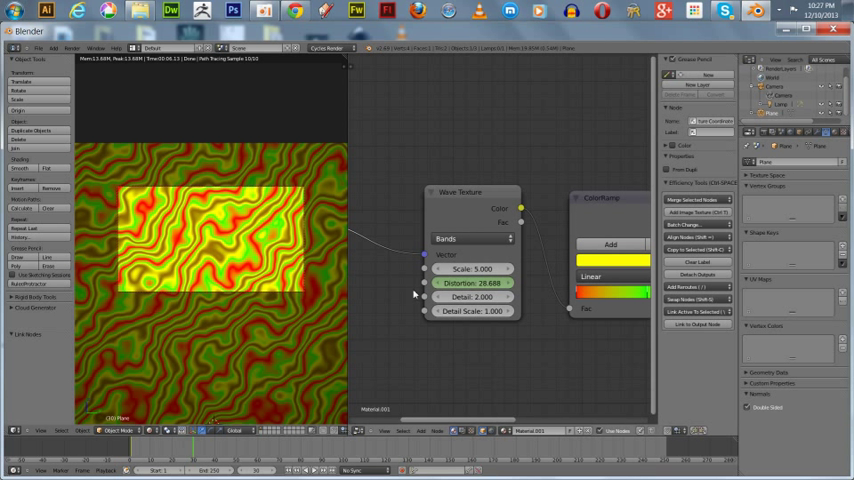
mouse_move(481, 267)
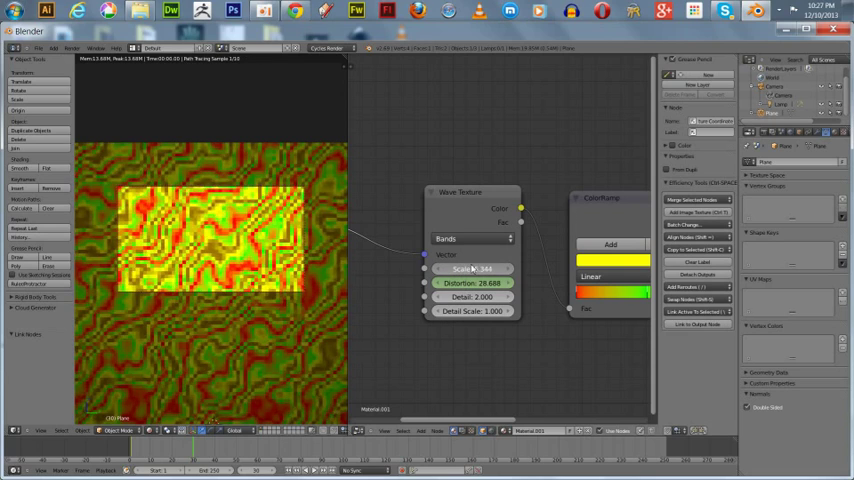
drag(475, 268, 490, 268)
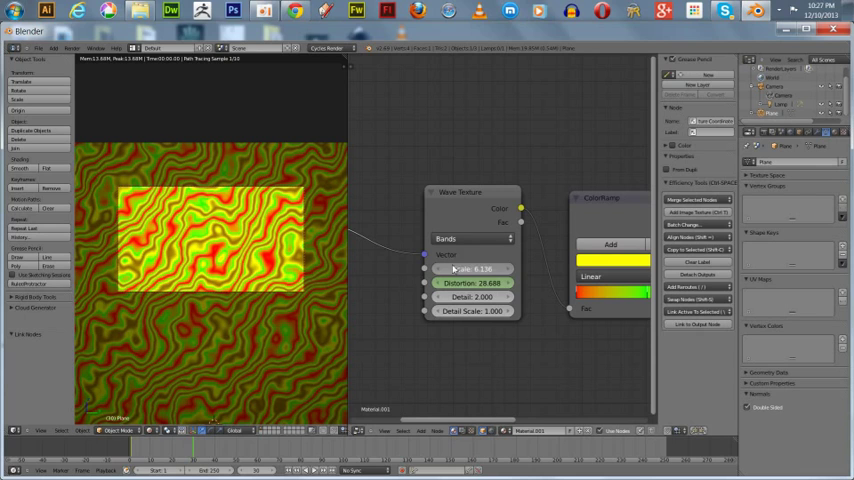
drag(490, 268, 455, 268)
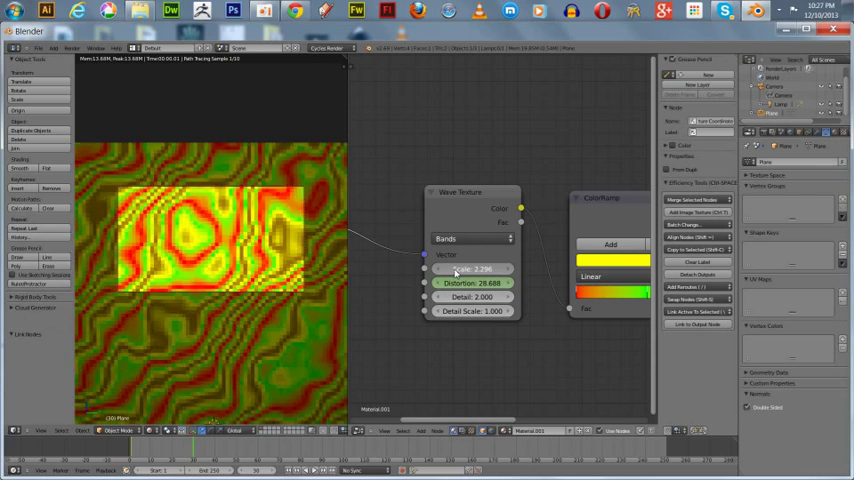
drag(500, 269, 472, 269)
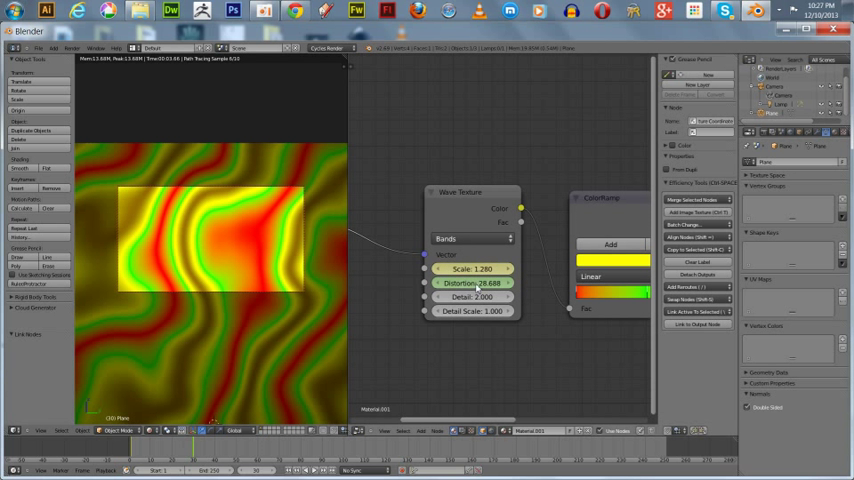
drag(472, 283, 448, 283)
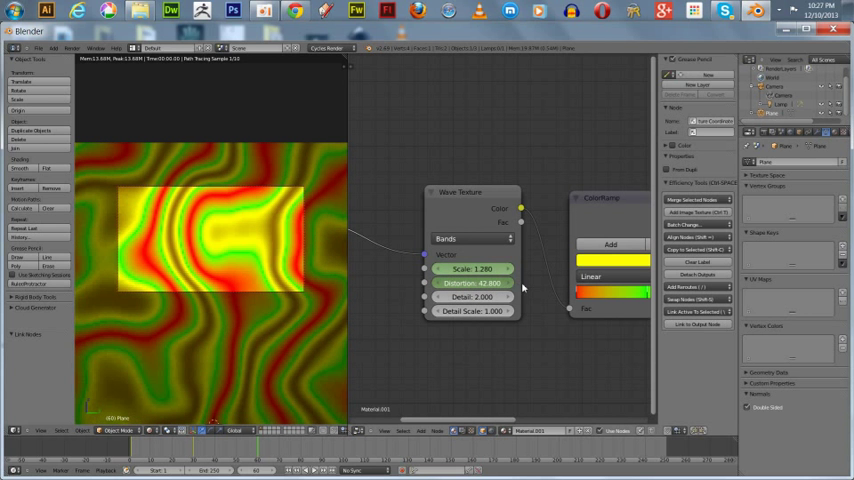
Step: Keyframe frames 60 and 90, ending at scale 0.192, distortion 34.664, detail scale 4.344
drag(475, 268, 455, 268)
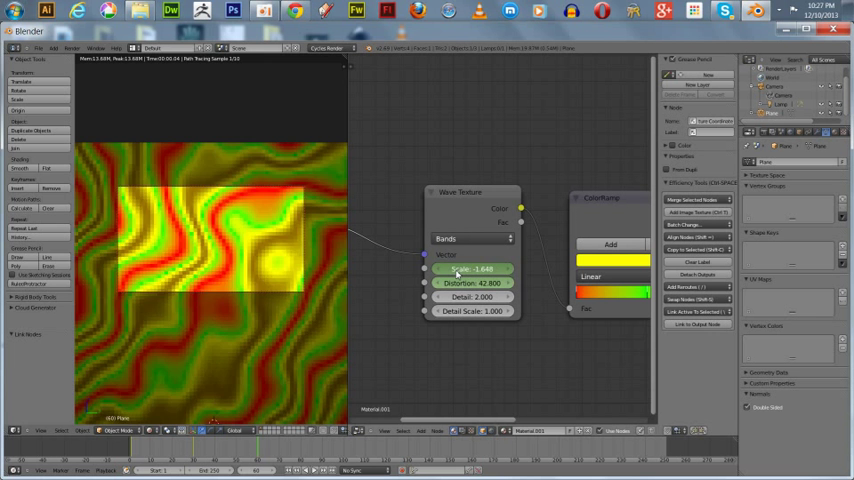
drag(475, 268, 460, 268)
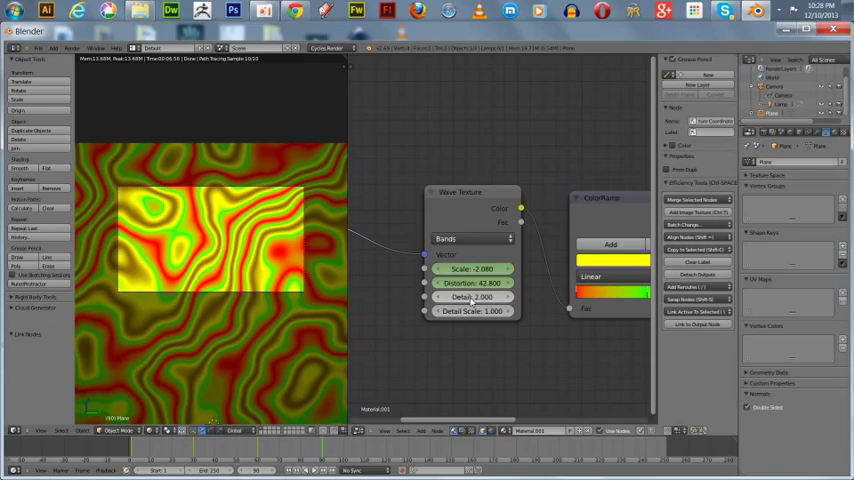
drag(470, 311, 505, 311)
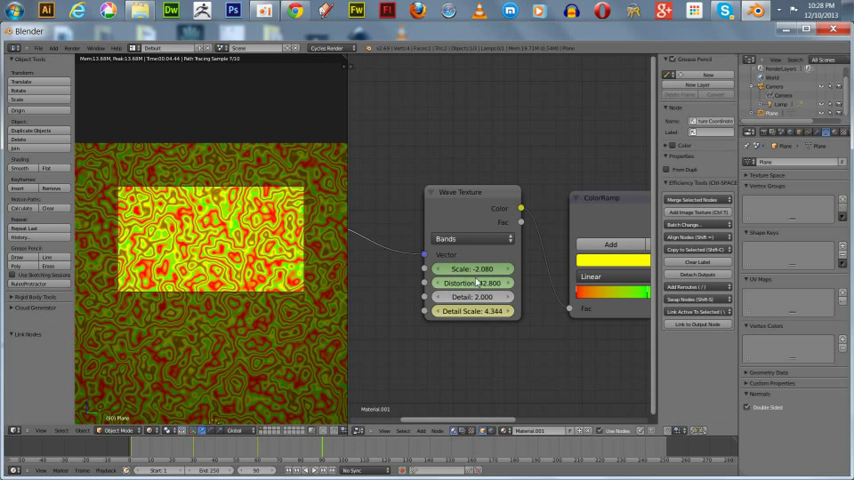
drag(465, 283, 475, 283)
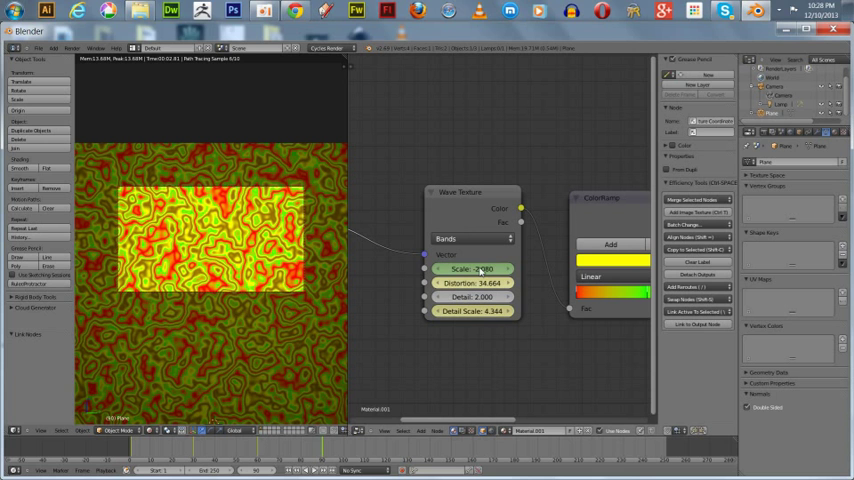
drag(480, 269, 475, 269)
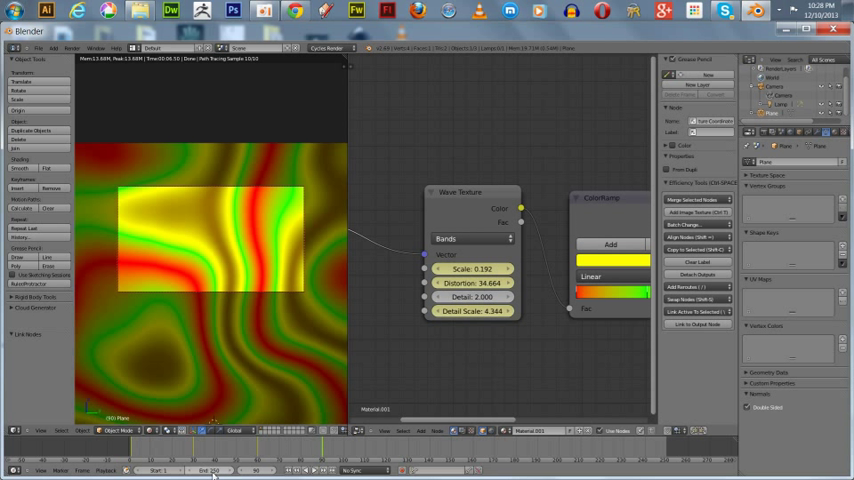
mouse_move(213, 470)
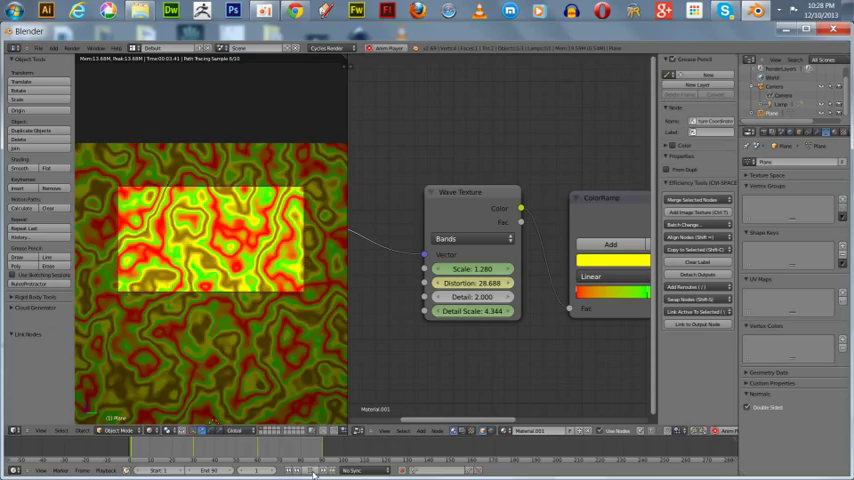
Step: Play the 90-frame wave texture animation from frame 1
click(314, 470)
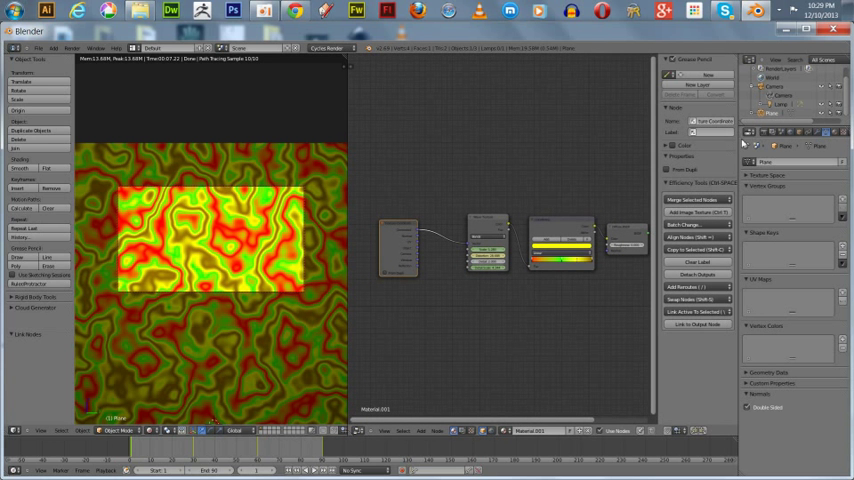
Step: Apply a square render preset for 1000×1000 output resolution
click(762, 134)
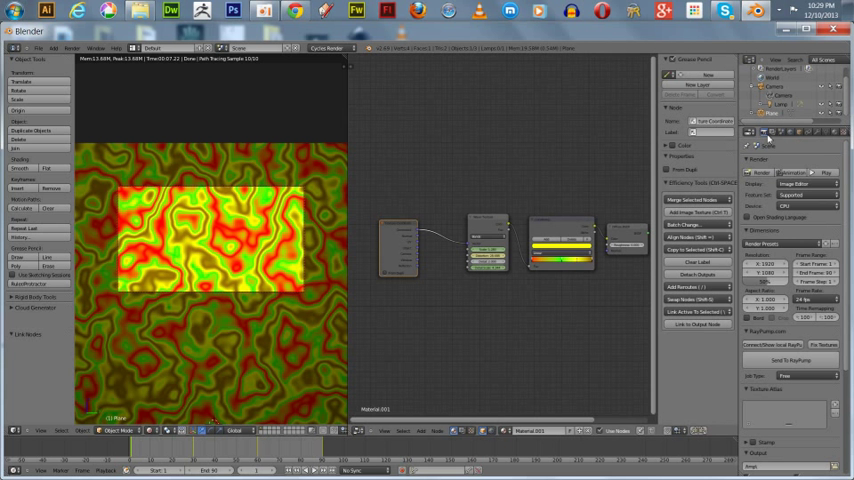
mouse_move(768, 148)
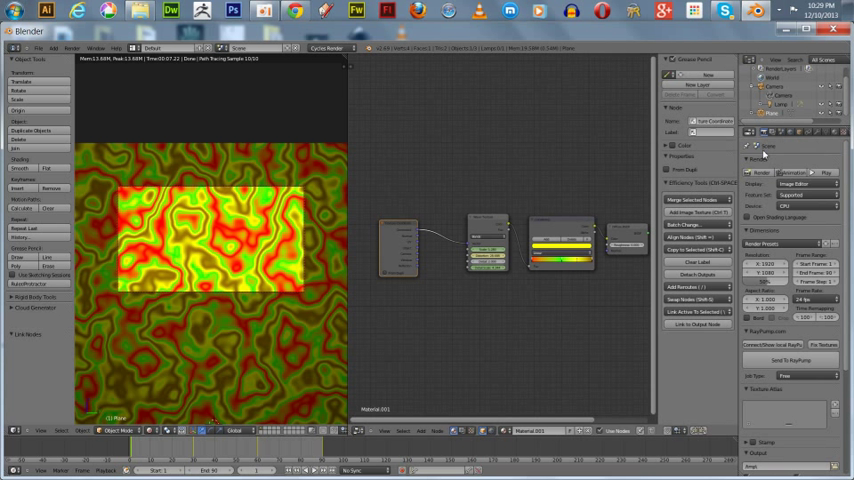
mouse_move(268, 217)
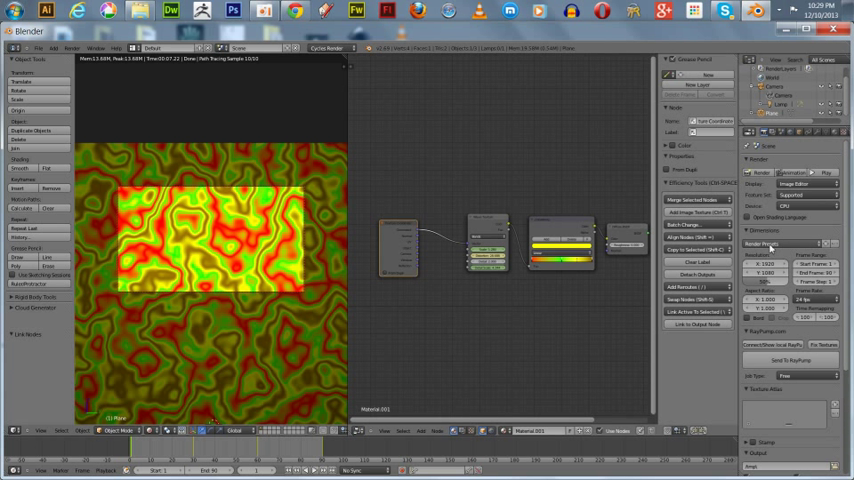
click(785, 244)
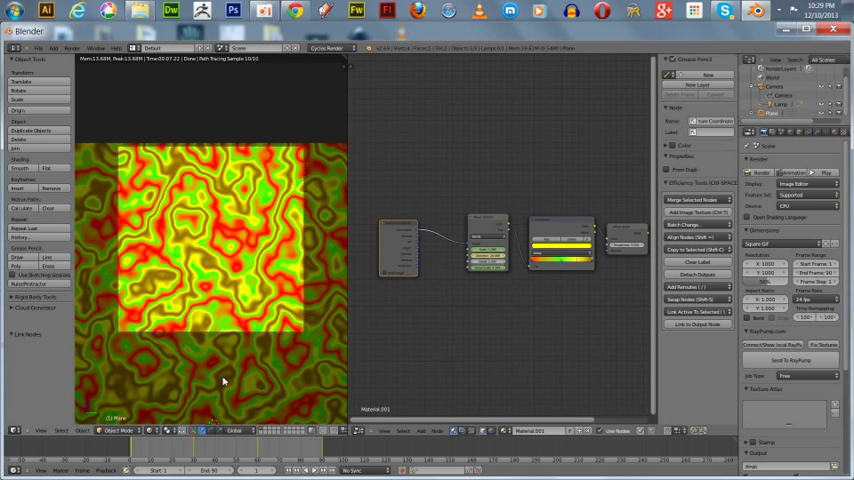
mouse_move(224, 373)
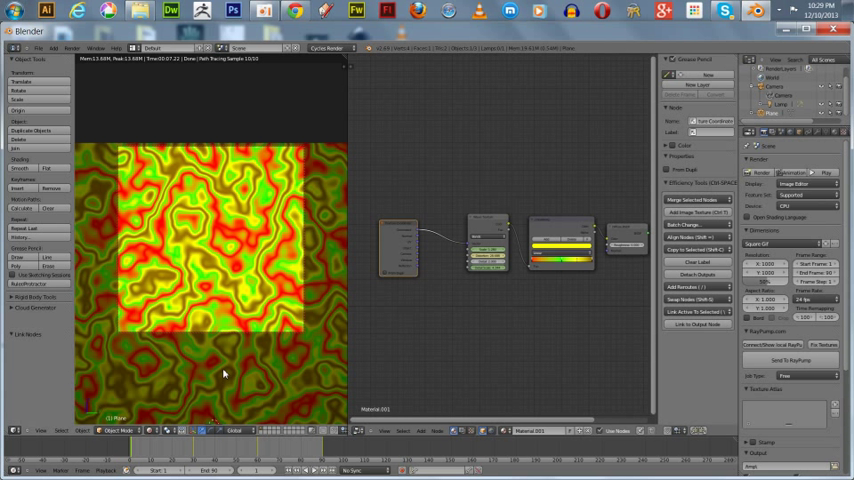